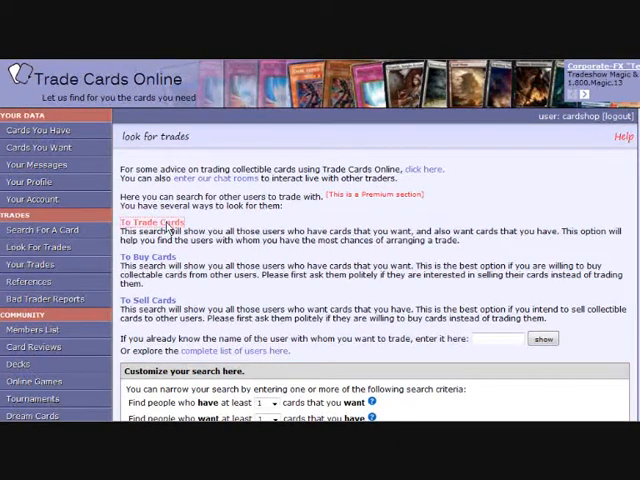
# Run the 'To Trade Cards' match search and browse traders with mutually matching cards.
pyautogui.click(146, 222)
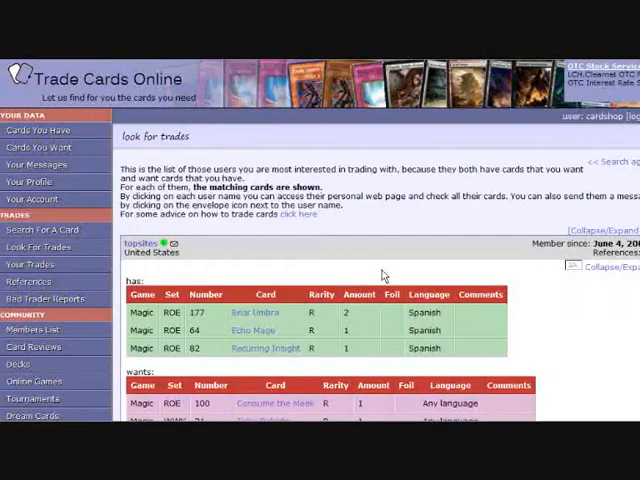
pyautogui.scroll(-3)
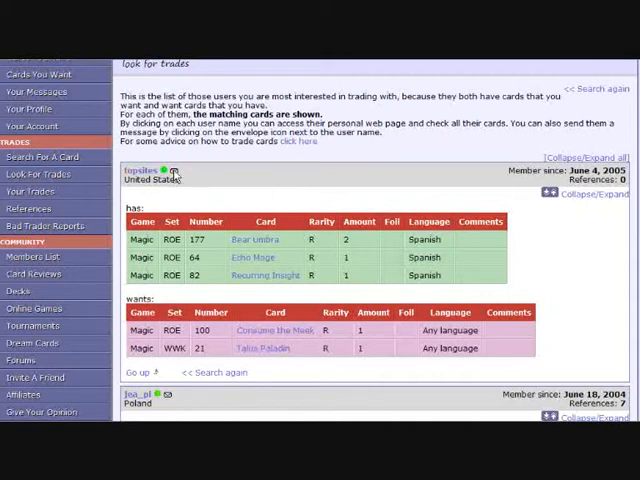
# Open topsites' contact page and scroll down to the empty tracked-trade form.
pyautogui.click(184, 169)
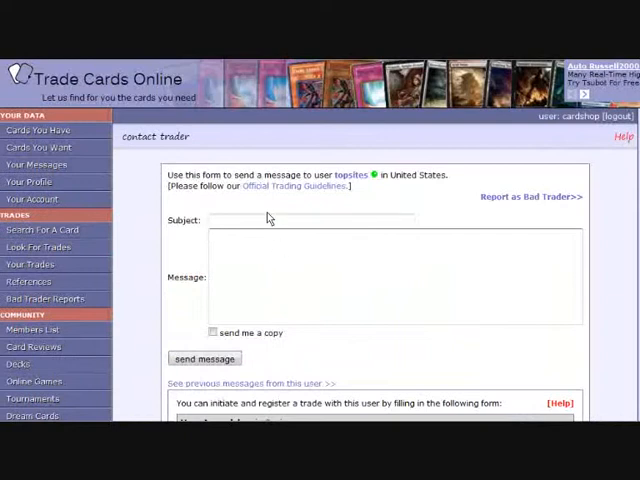
pyautogui.moveTo(344, 268)
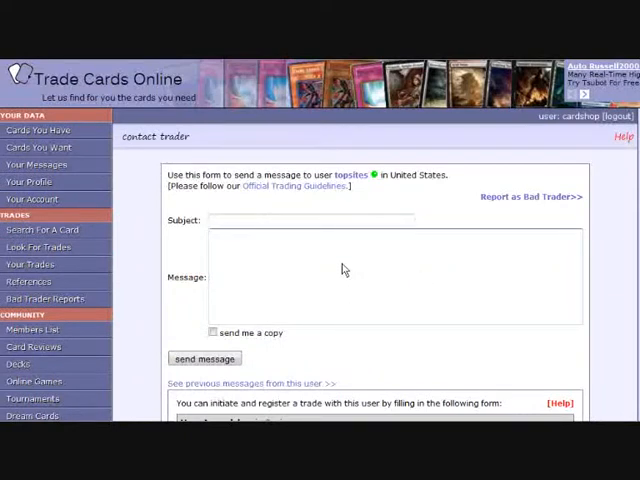
pyautogui.scroll(-3)
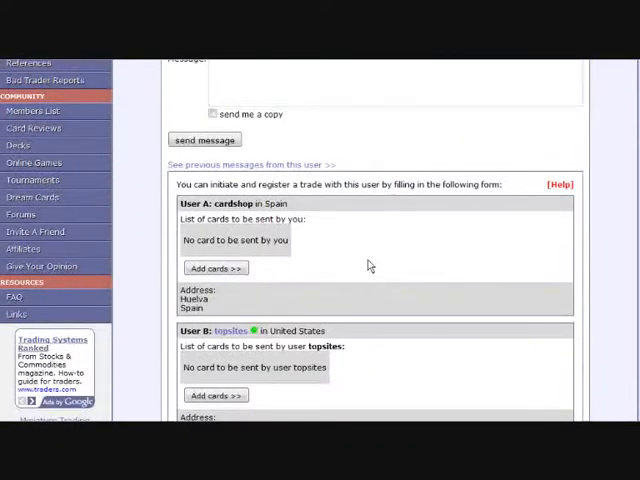
pyautogui.scroll(-3)
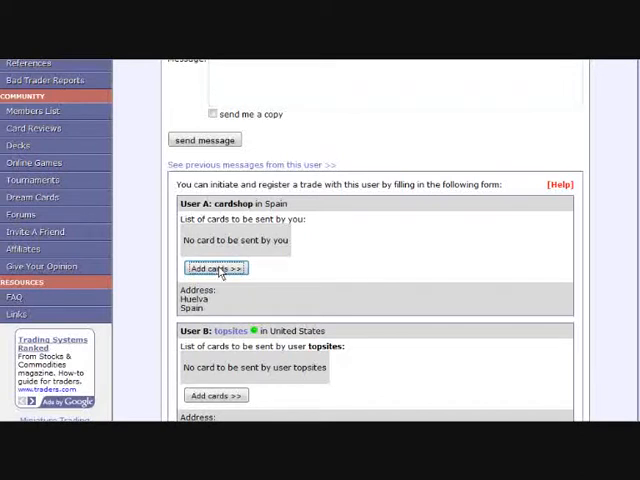
# Add Consume the Meek and Talus Paladin to cardshop's side of the trade.
pyautogui.click(216, 268)
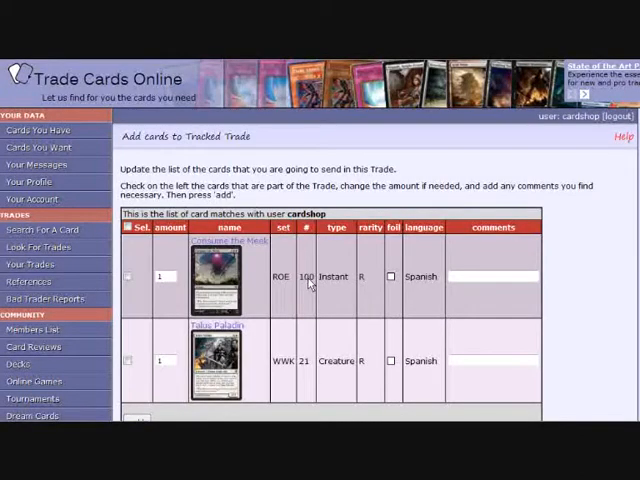
pyautogui.scroll(-3)
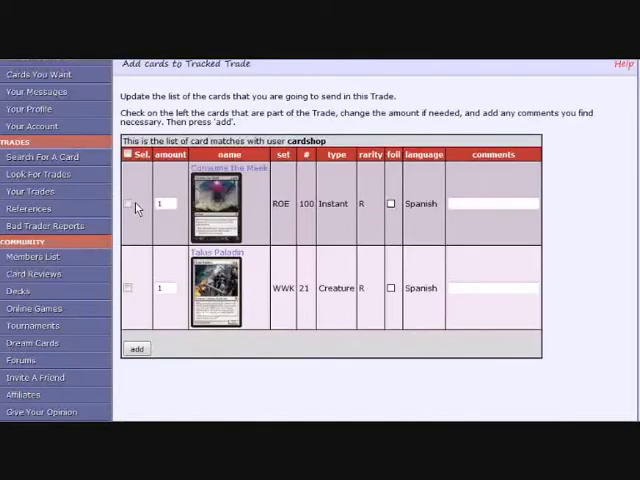
pyautogui.click(128, 204)
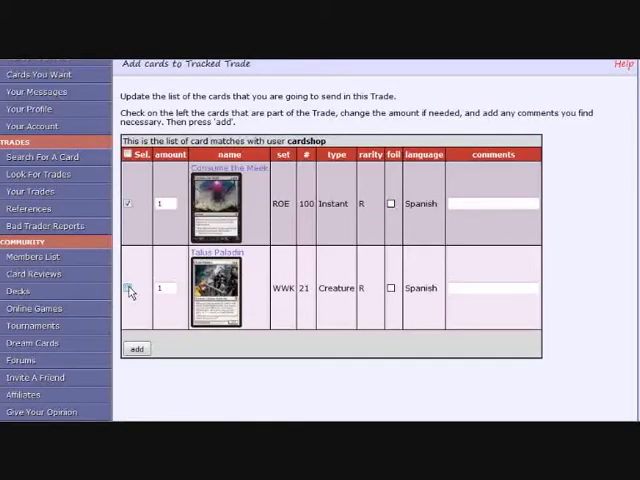
pyautogui.click(130, 288)
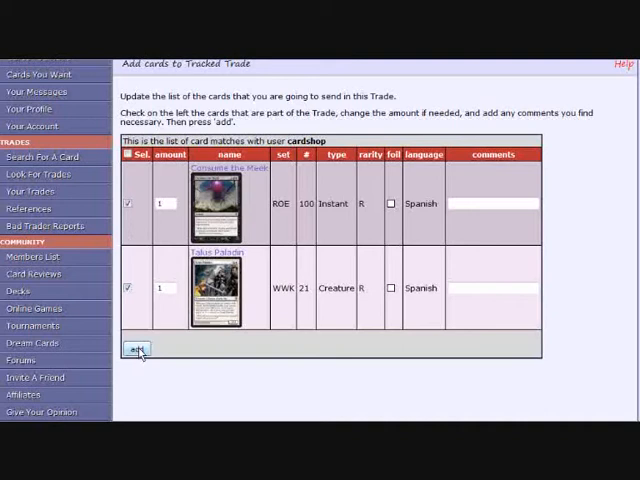
pyautogui.click(135, 349)
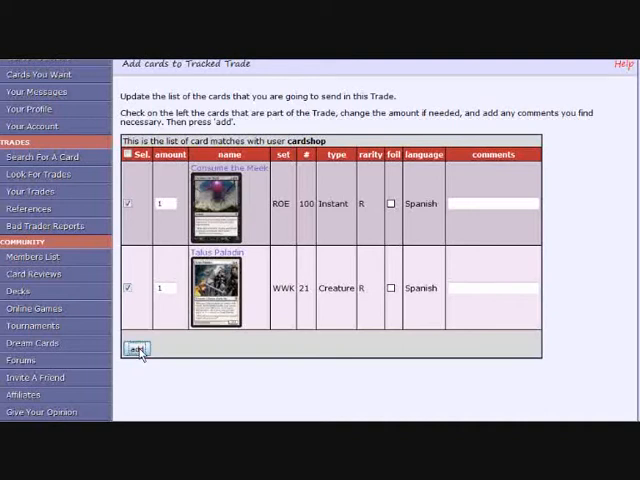
pyautogui.click(134, 350)
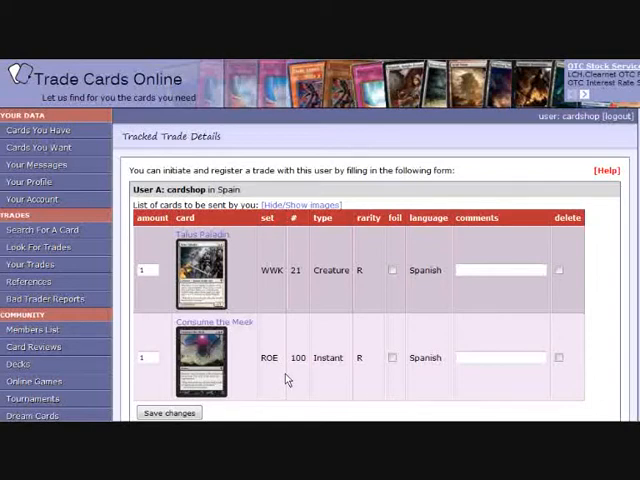
pyautogui.scroll(-3)
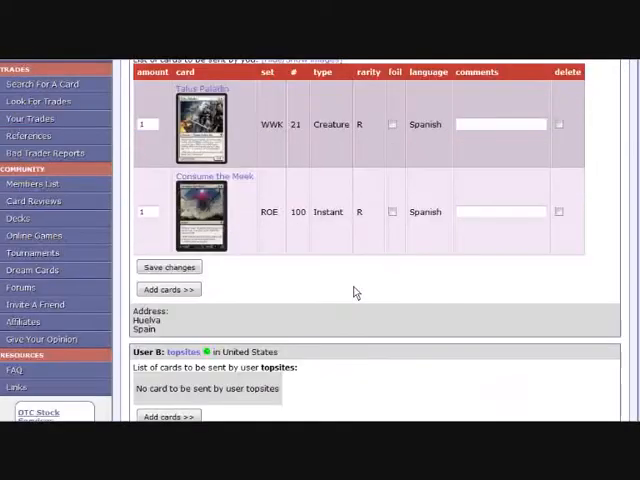
pyautogui.scroll(-3)
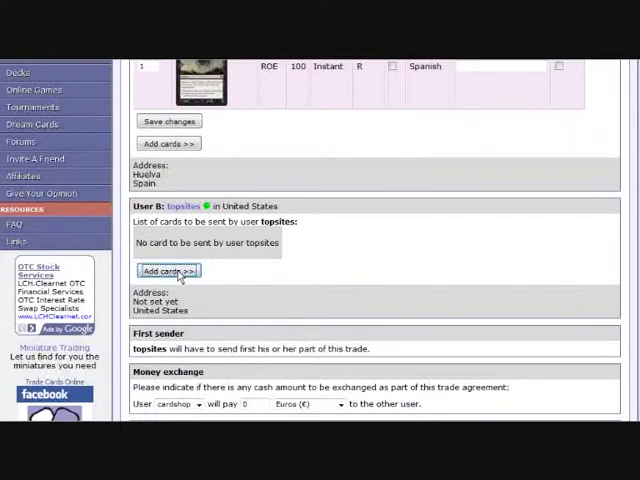
# Add Bear Umbra (1, 'slightly played'), Echo Mage and Recurring Insight to topsites' side.
pyautogui.click(168, 270)
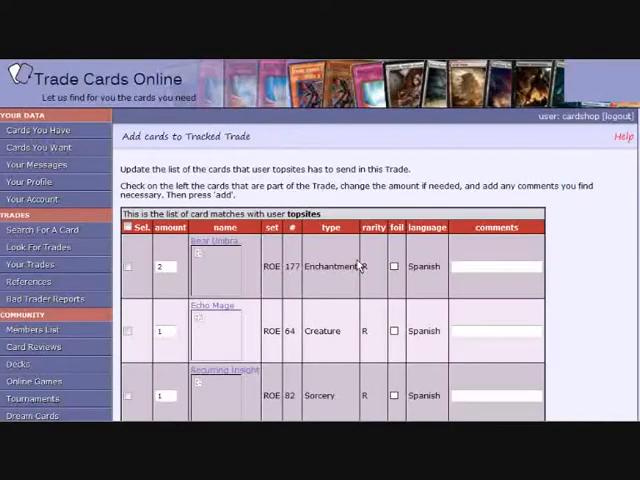
pyautogui.scroll(-3)
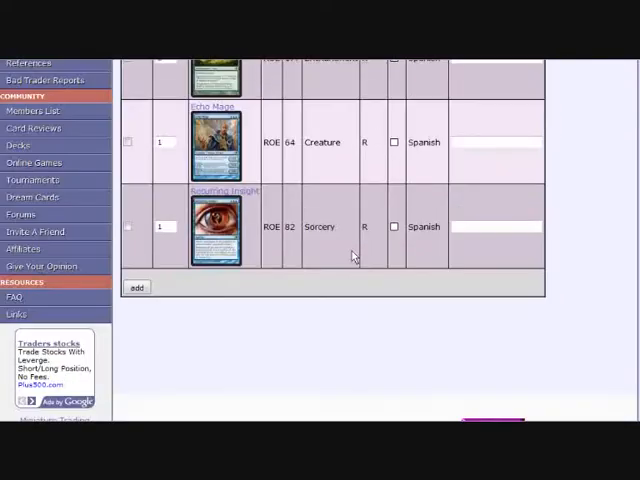
pyautogui.scroll(3)
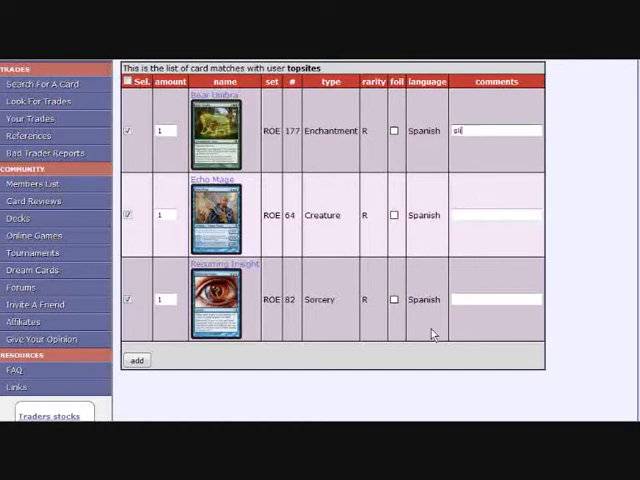
pyautogui.write('slightly pl')
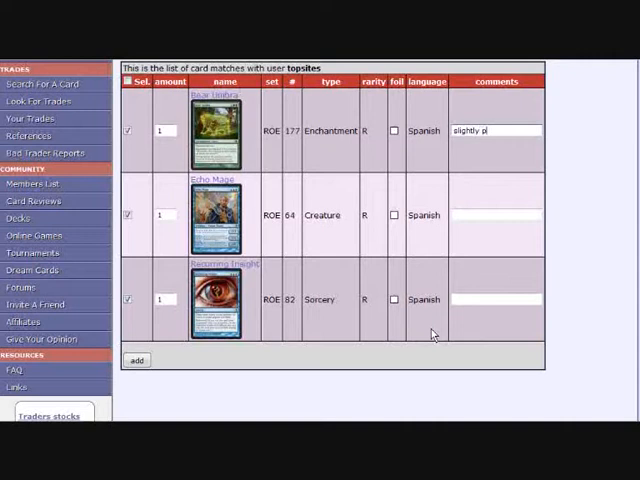
pyautogui.write('ayed')
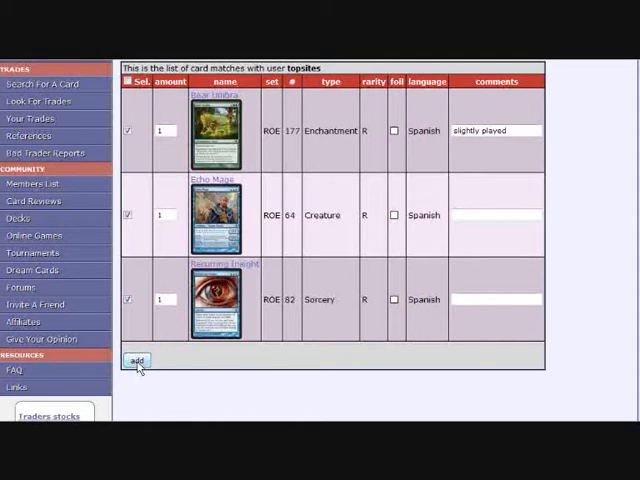
pyautogui.click(125, 360)
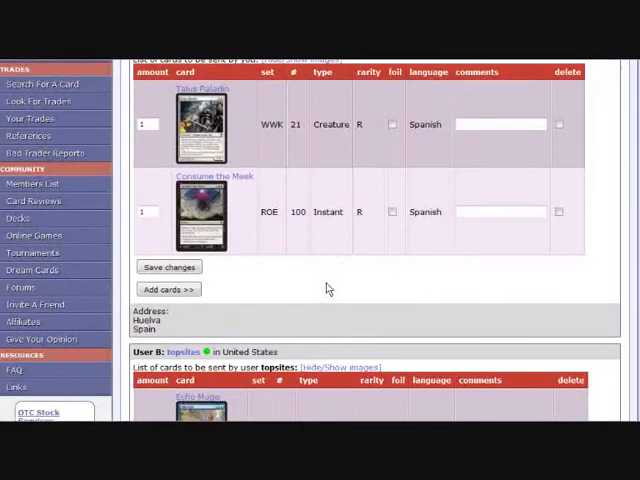
# Review cardshop's Huelva address details and submit the trade with Initiate Trade.
pyautogui.scroll(-3)
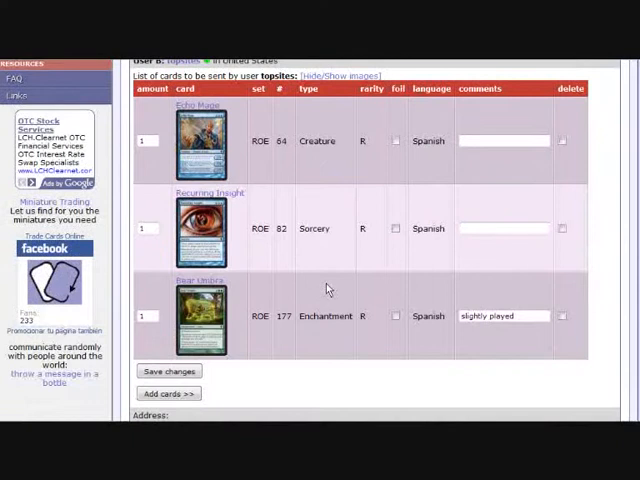
pyautogui.scroll(-3)
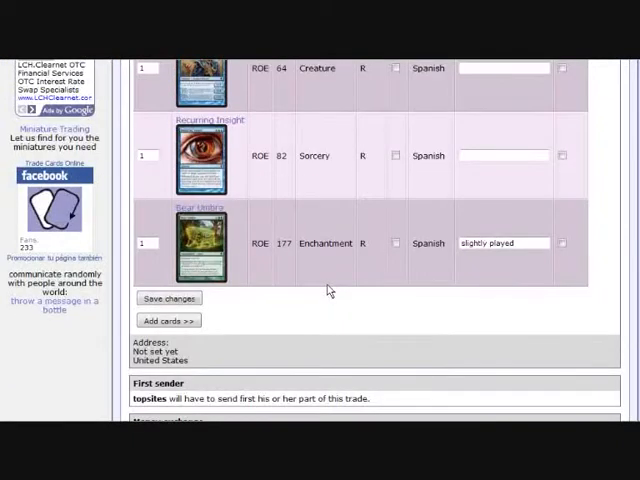
pyautogui.scroll(-3)
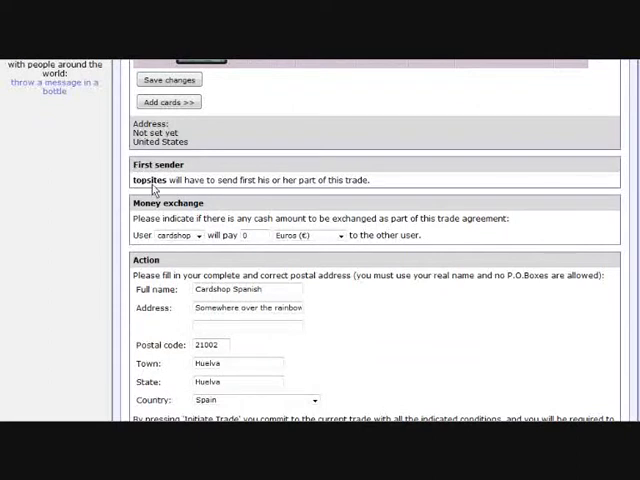
pyautogui.moveTo(283, 193)
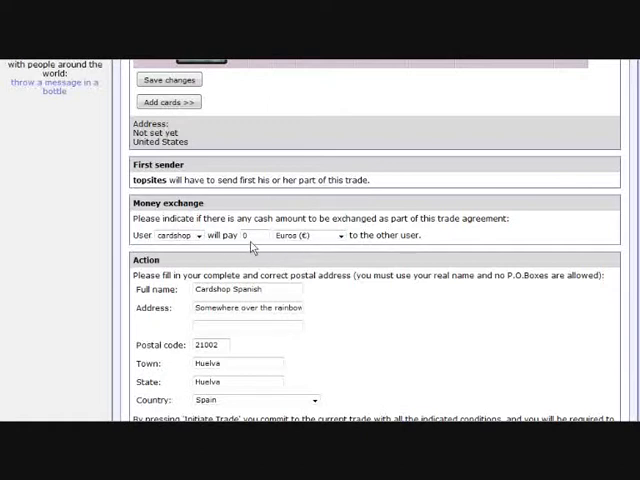
pyautogui.scroll(-3)
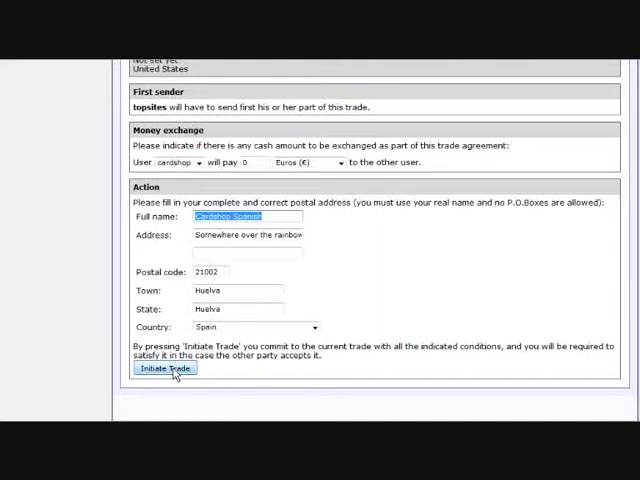
pyautogui.click(164, 369)
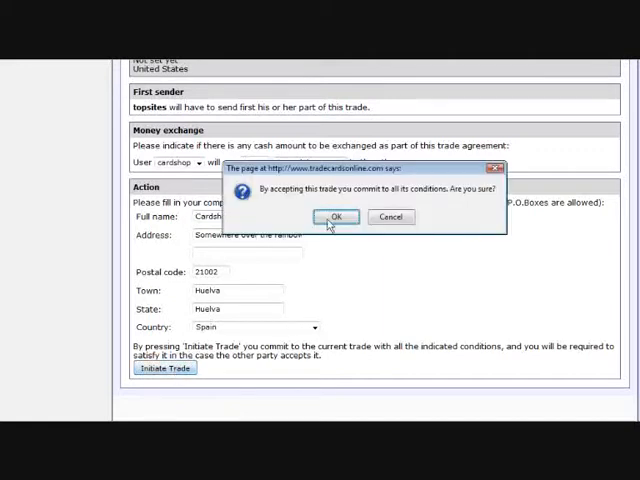
# Confirm committing to the trade conditions to initiate the tracked trade.
pyautogui.click(337, 217)
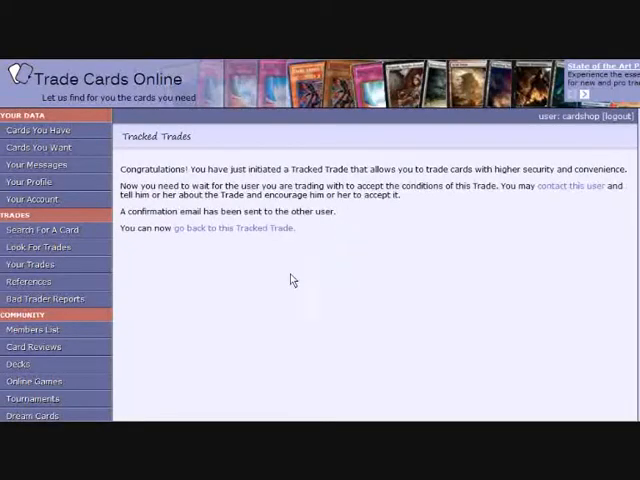
pyautogui.moveTo(238, 245)
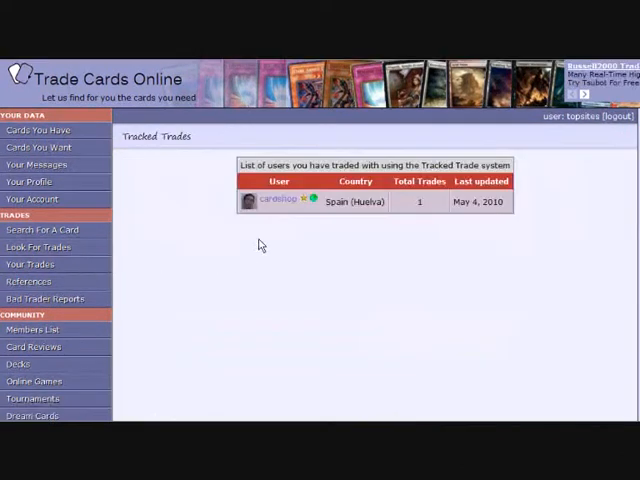
# Open cardshop's tracked trade and scroll to the Action address form.
pyautogui.click(291, 201)
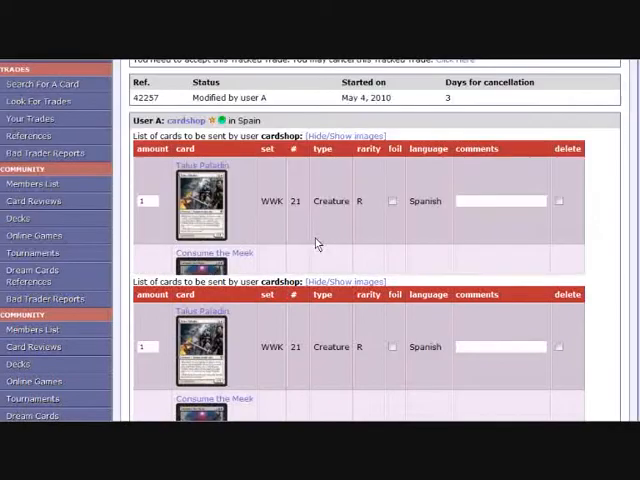
pyautogui.scroll(-3)
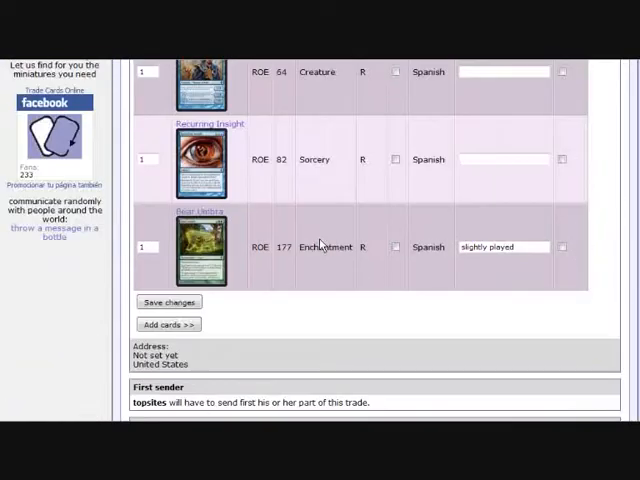
pyautogui.scroll(-3)
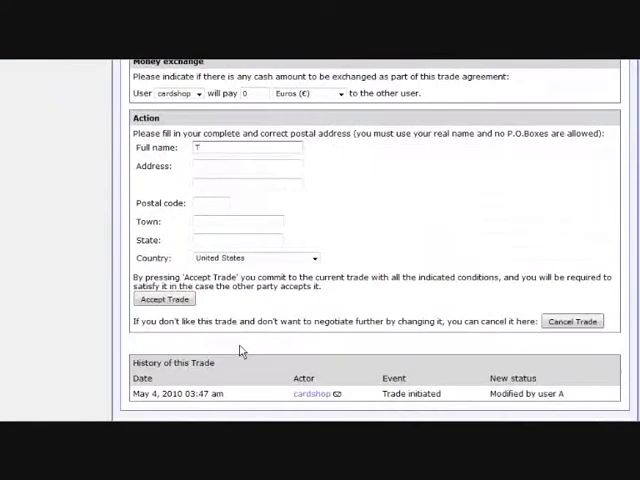
# Enter name 'Top Sites', 'Test Address', postal code 21002 and town New York.
pyautogui.write('Top Sites')
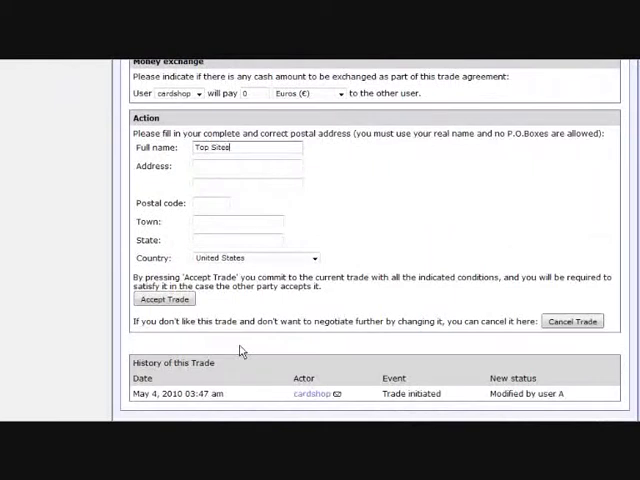
pyautogui.write('Test A')
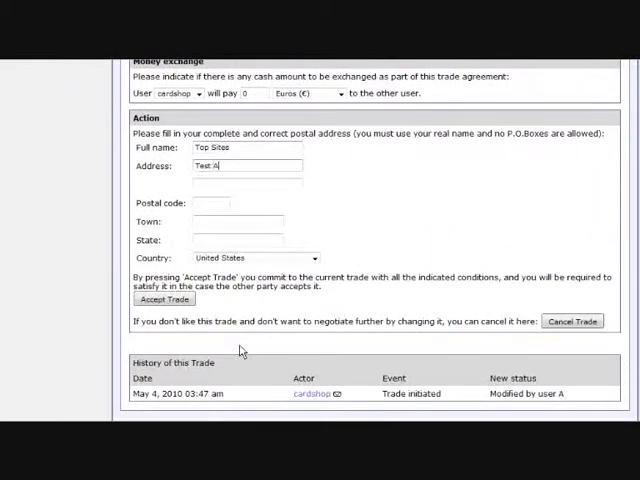
pyautogui.write('ddress')
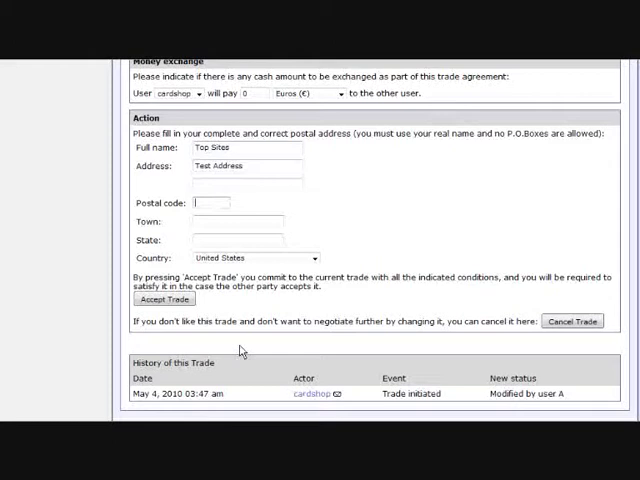
pyautogui.write('21002')
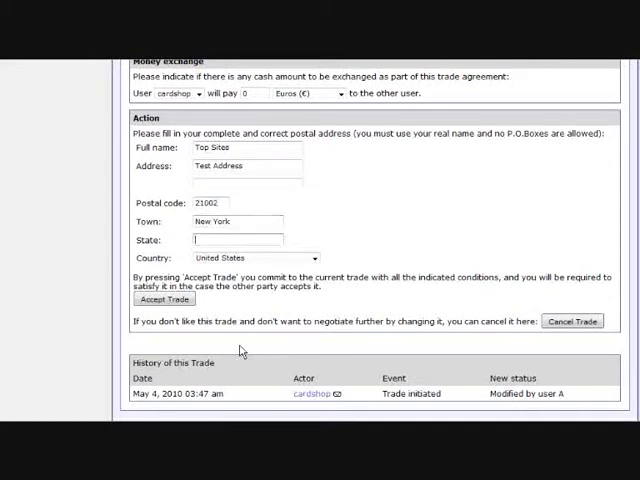
pyautogui.write('New York')
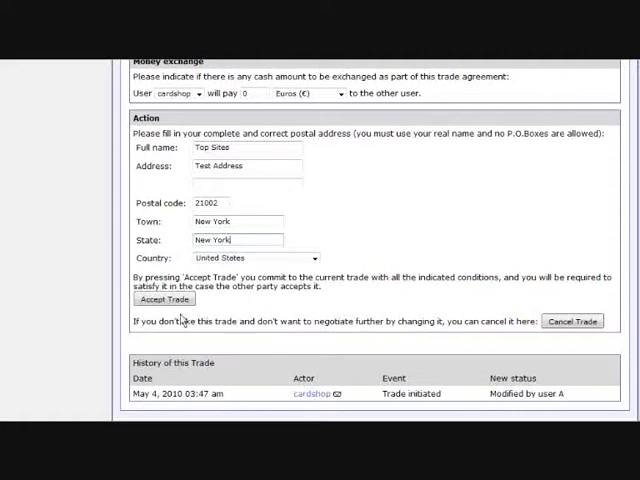
pyautogui.moveTo(570, 313)
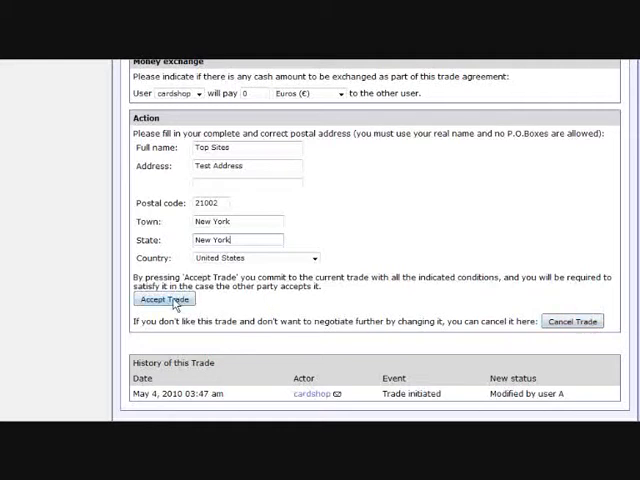
# Accept the trade and confirm committing to its conditions.
pyautogui.click(163, 299)
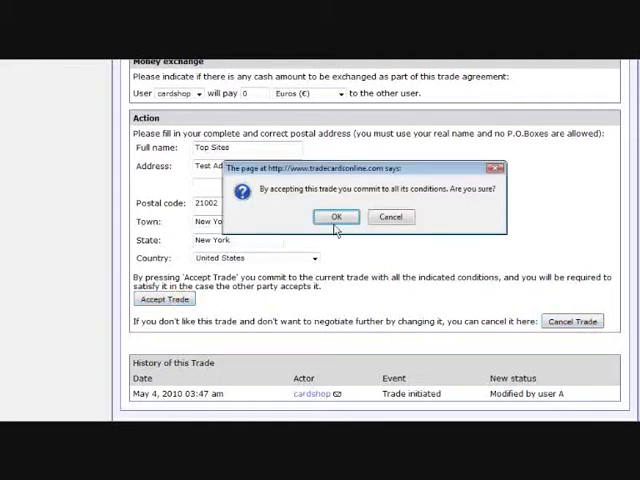
pyautogui.click(336, 217)
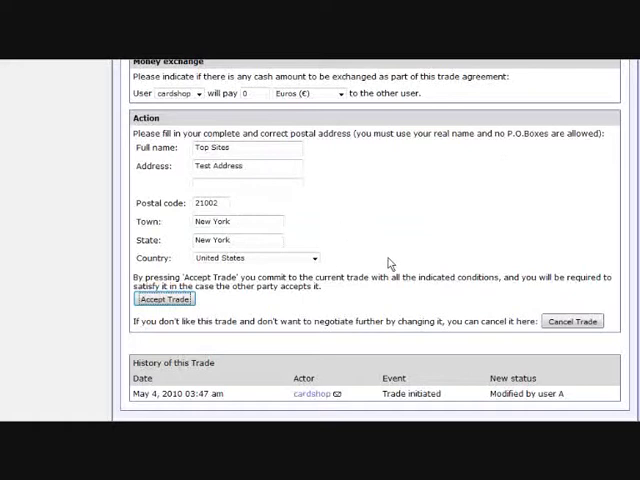
pyautogui.click(164, 299)
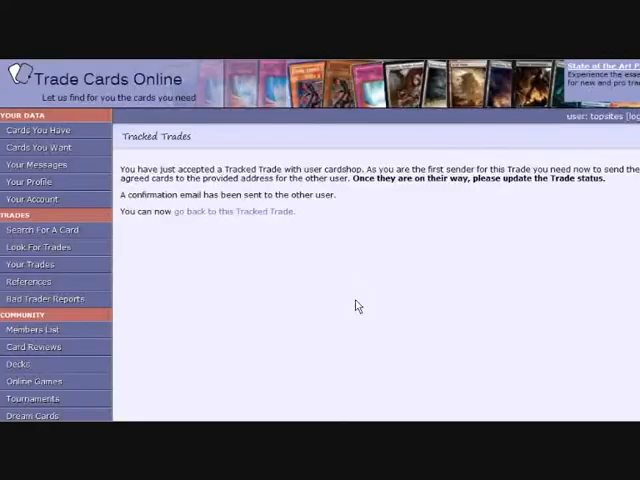